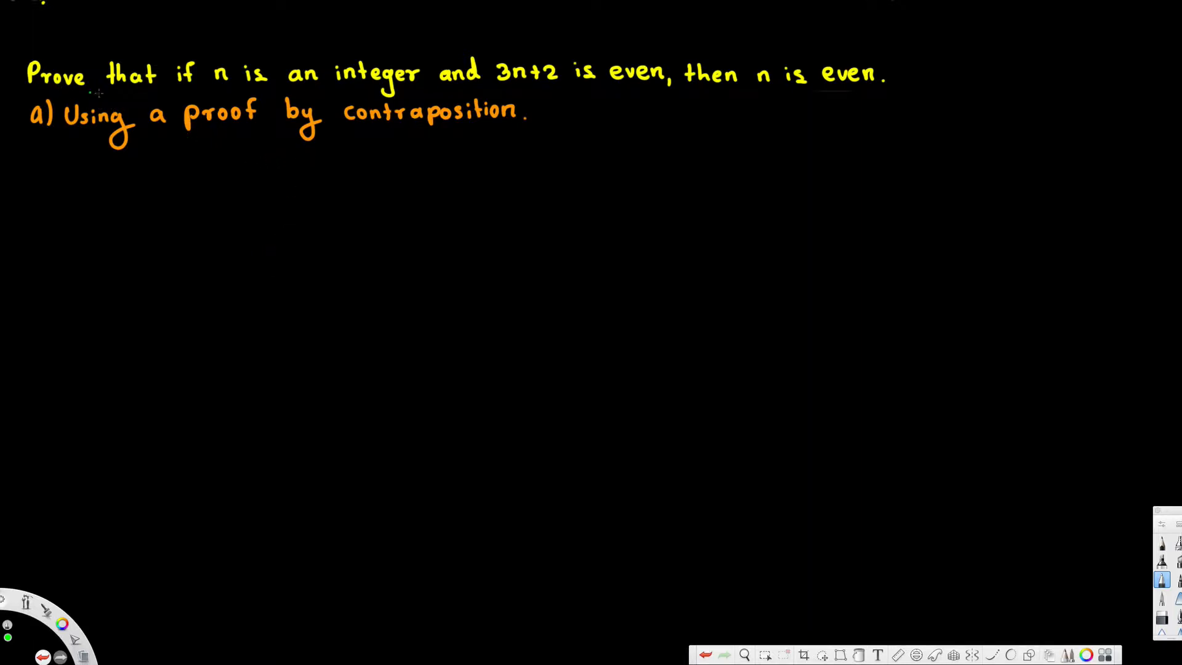
pyautogui.moveTo(763, 92)
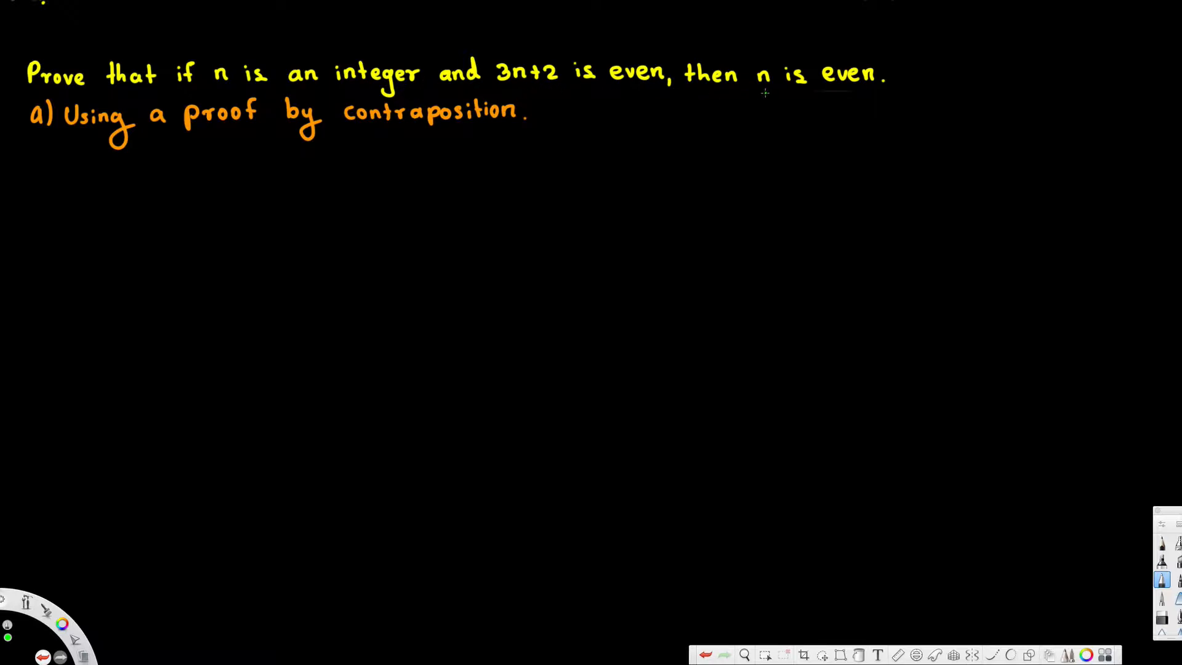
pyautogui.moveTo(216, 131)
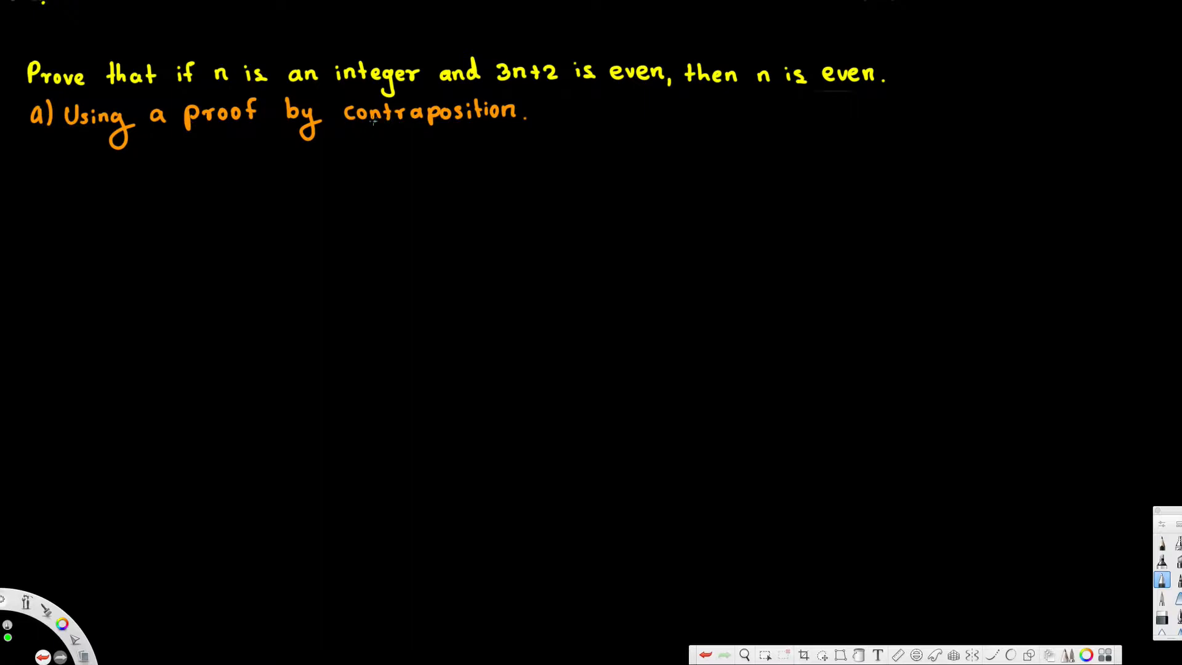
pyautogui.moveTo(697, 141)
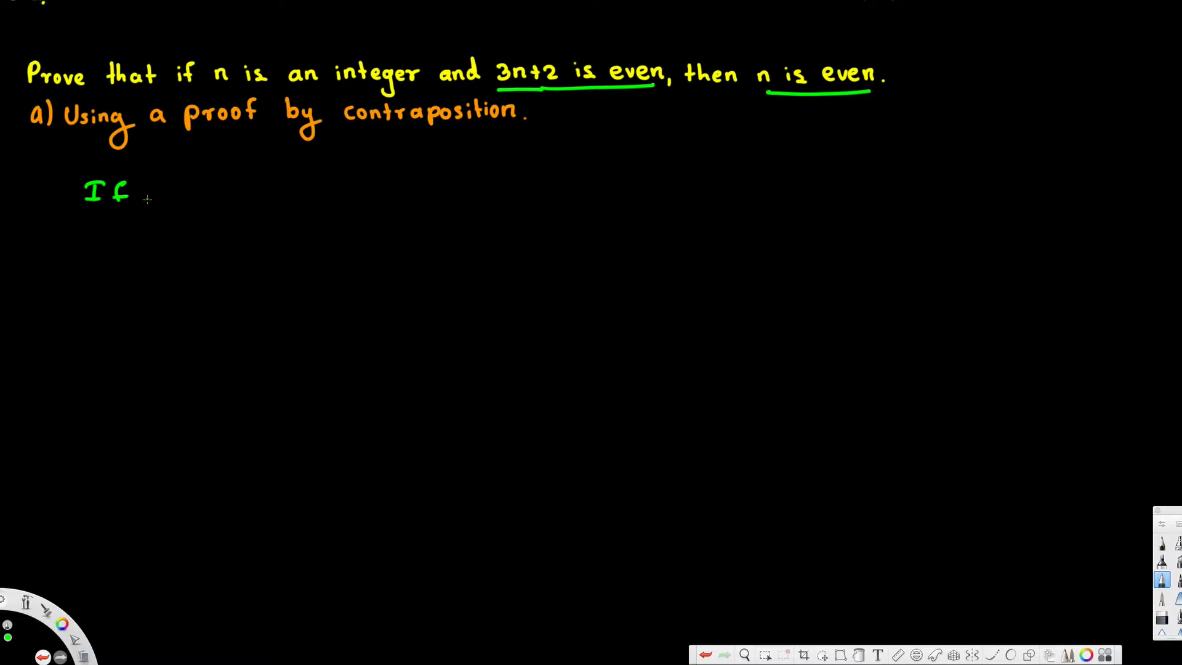
pyautogui.write('n')
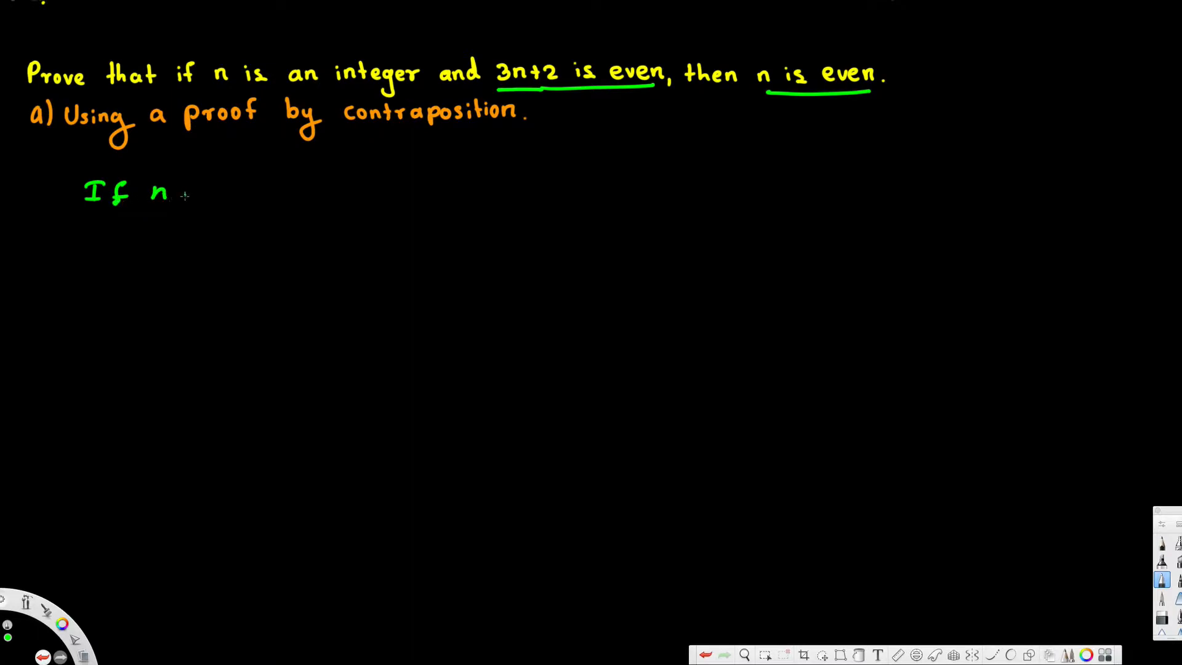
pyautogui.write('is oo')
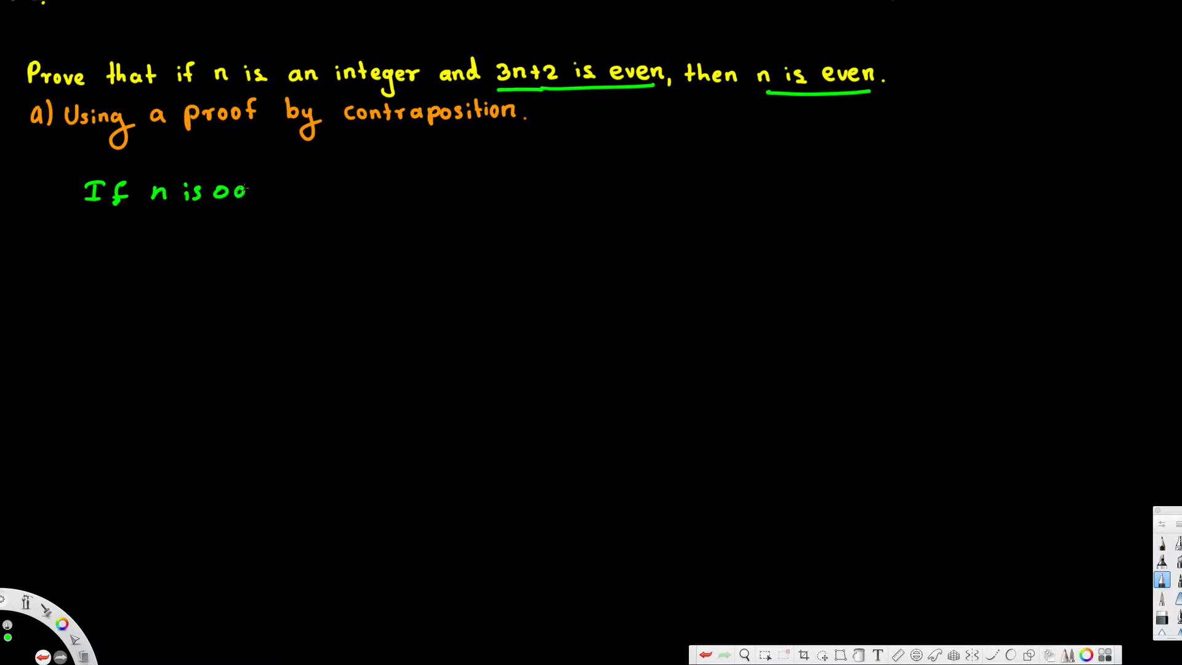
pyautogui.write('odd then 3n+2 is odd.')
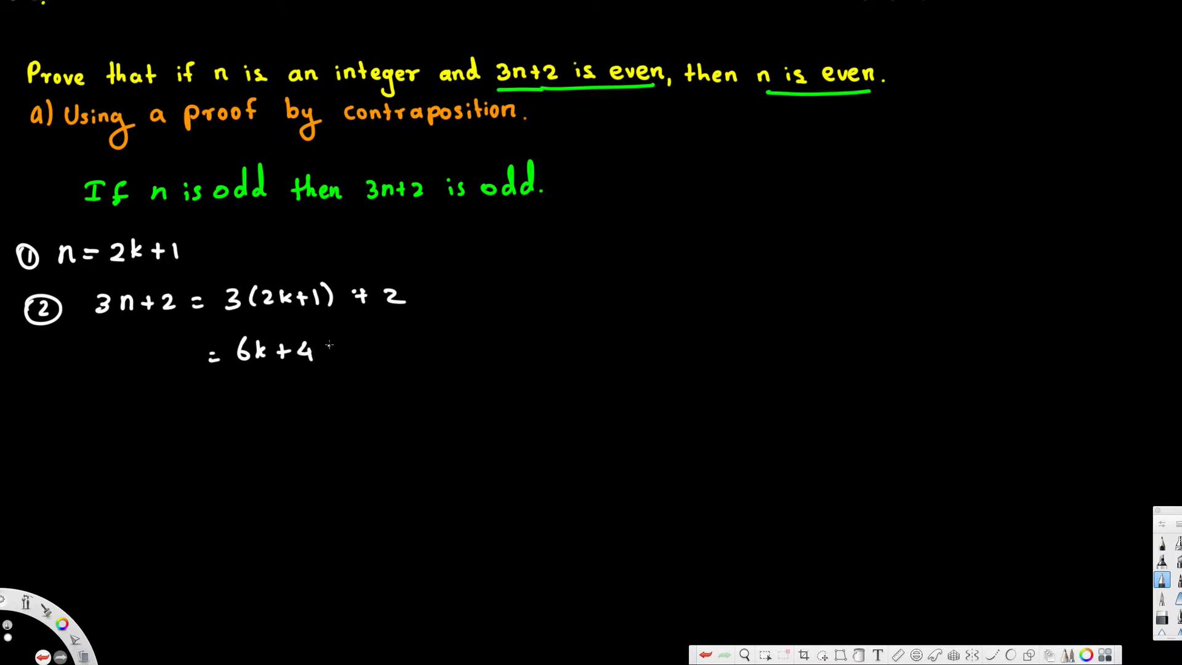
pyautogui.write('+1')
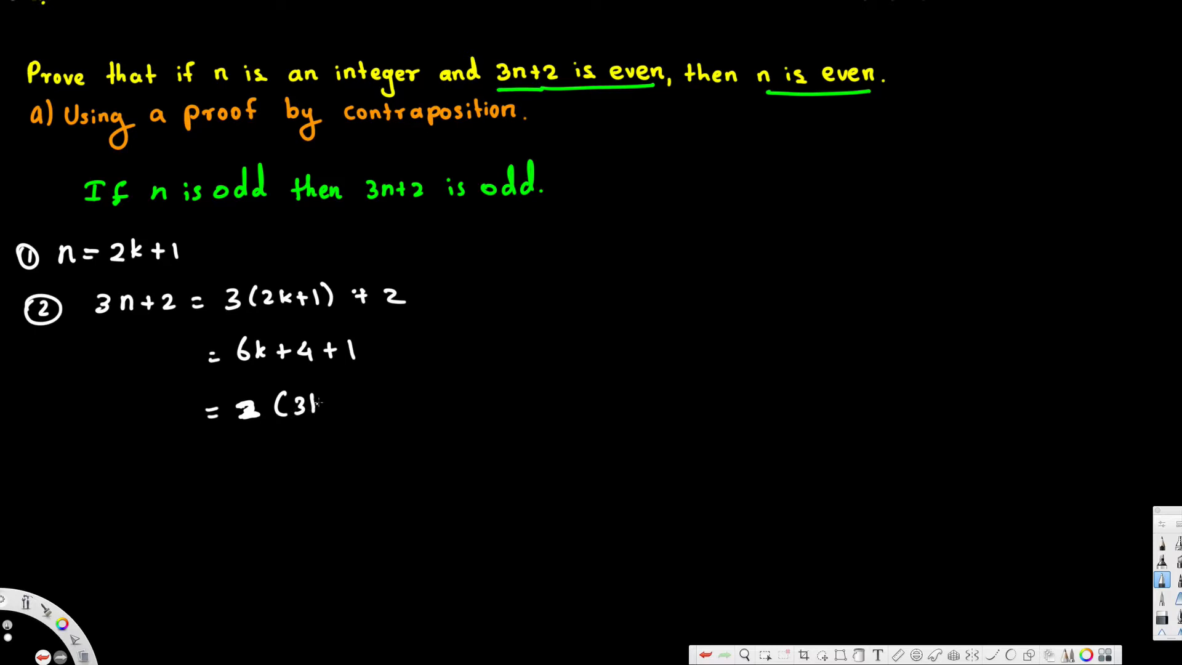
pyautogui.write('k+2)')
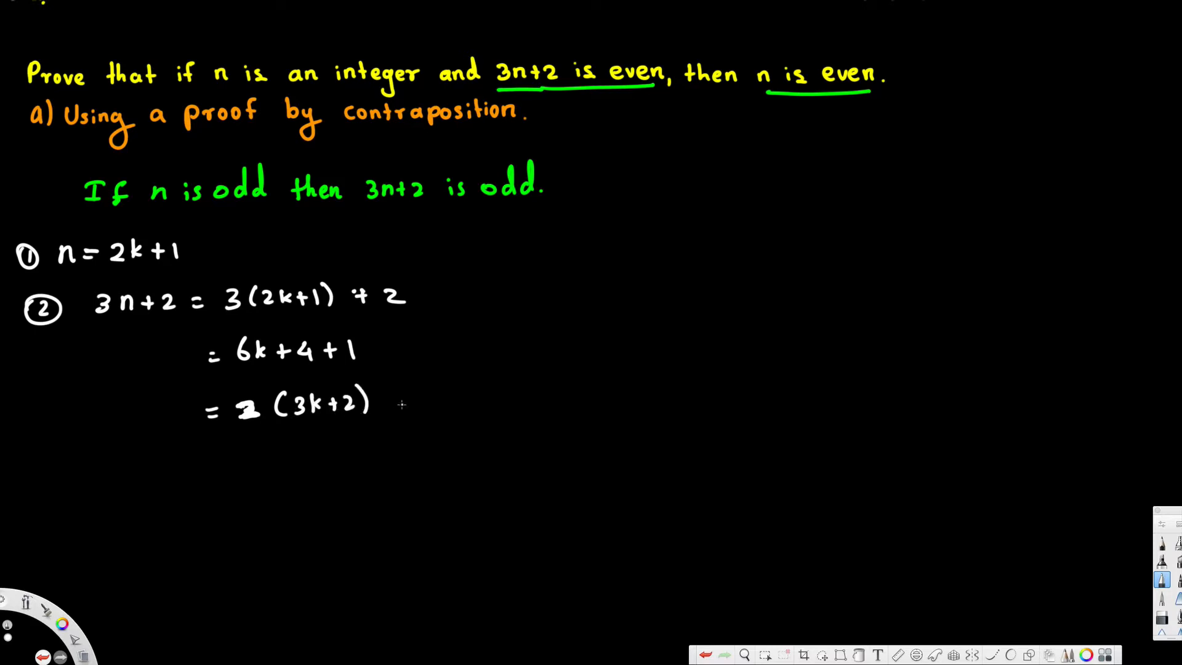
pyautogui.write('+1')
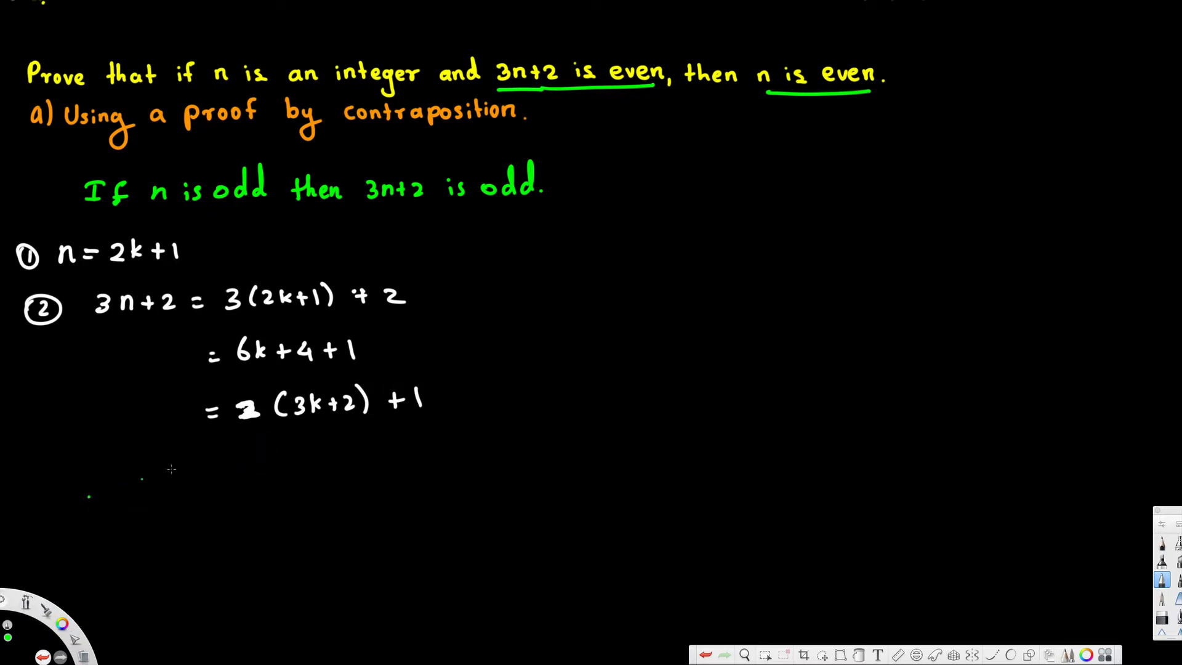
pyautogui.write('3')
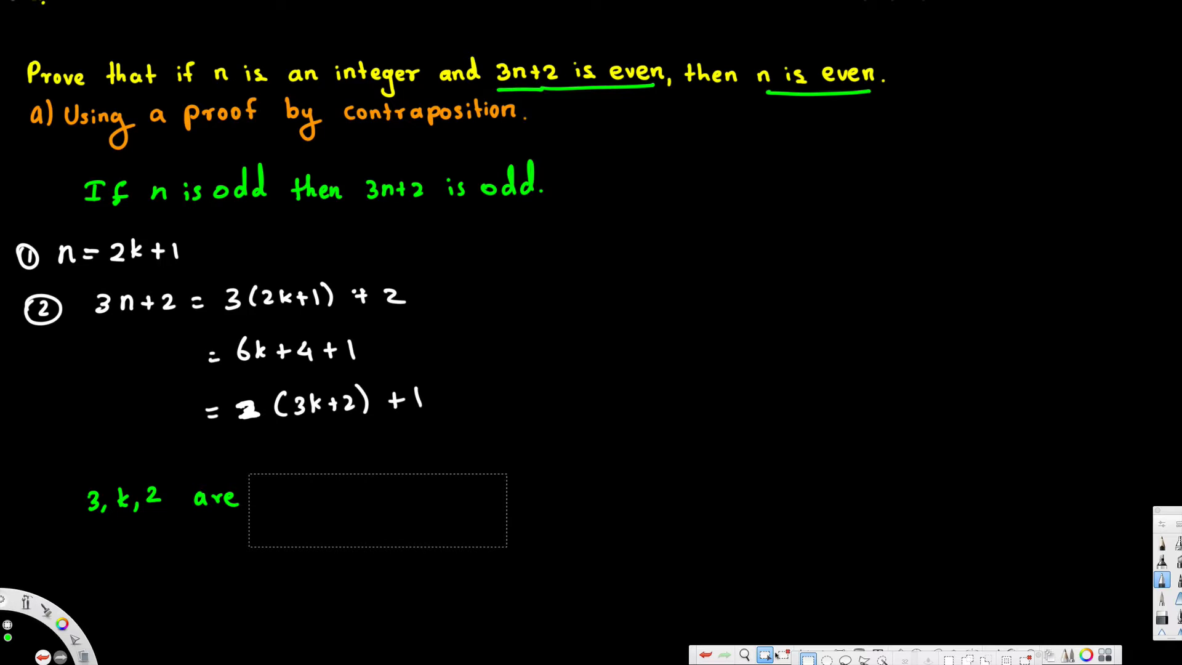
pyautogui.write('i')
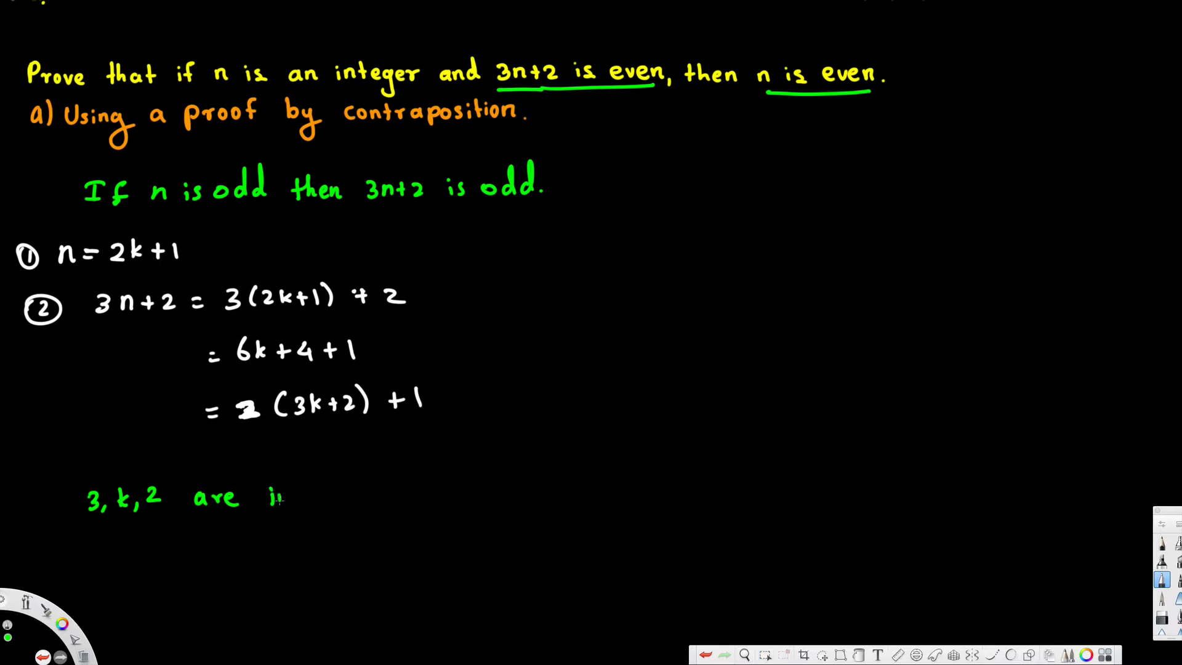
pyautogui.write('inte')
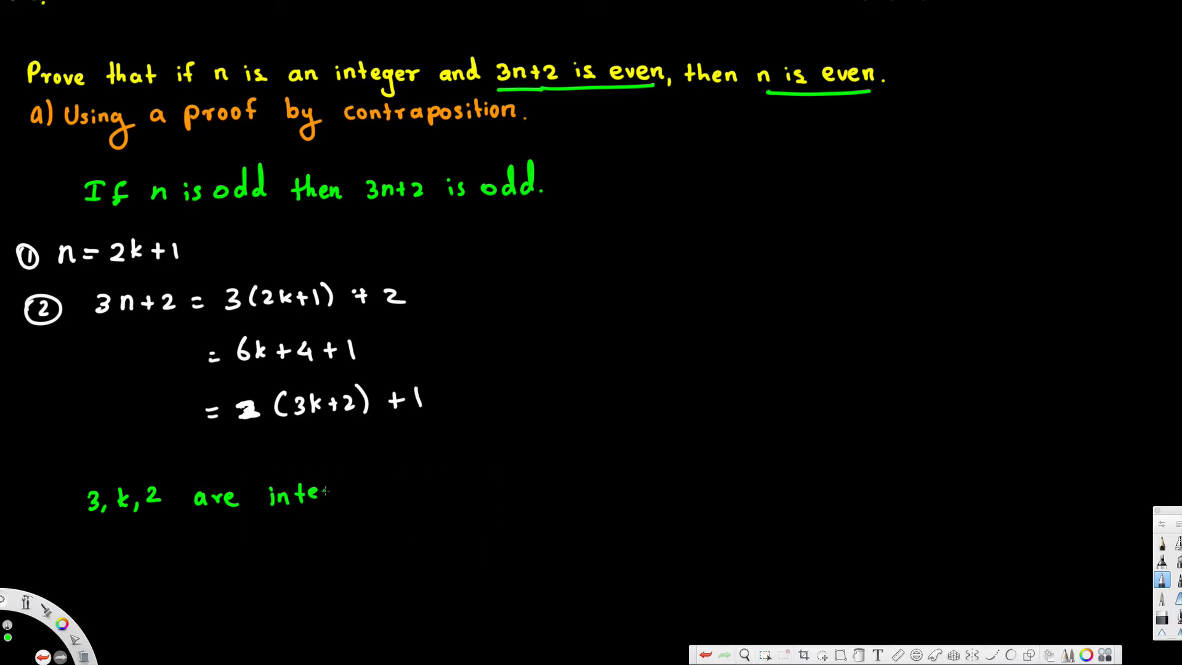